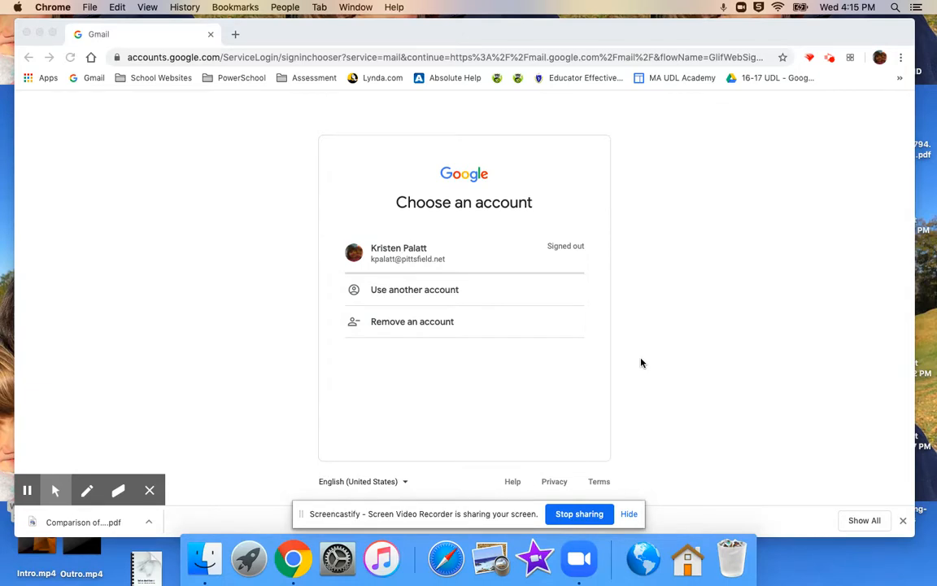
mouse_move(607, 276)
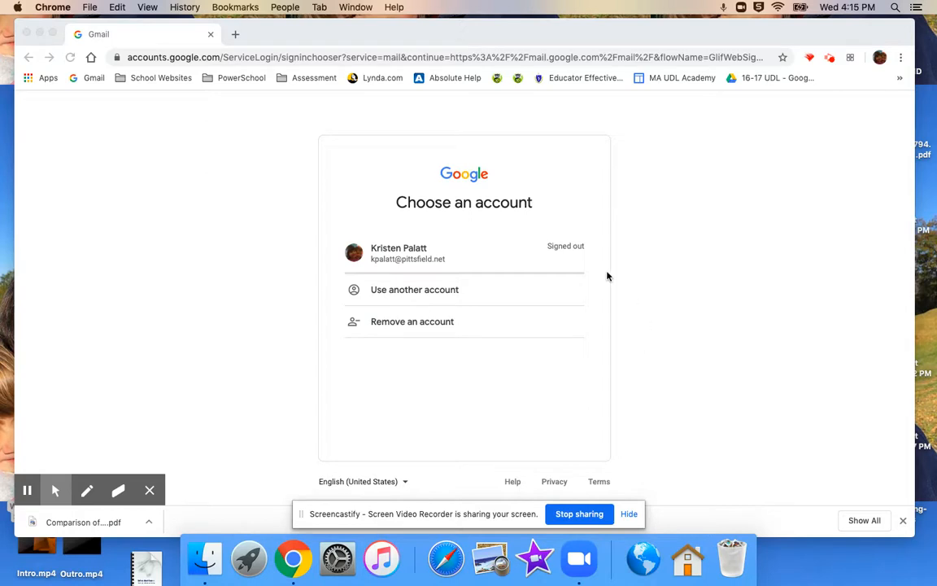
mouse_move(488, 285)
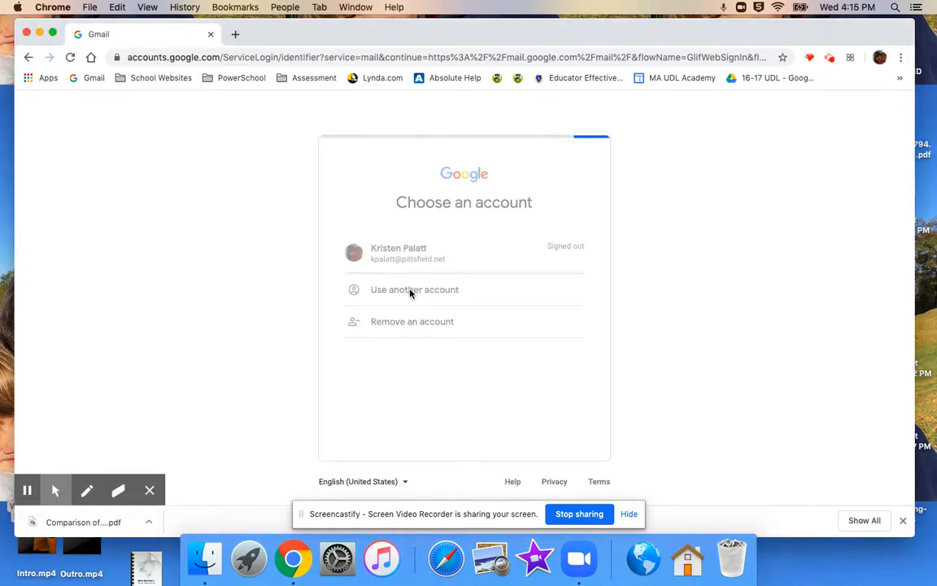
left_click(415, 290)
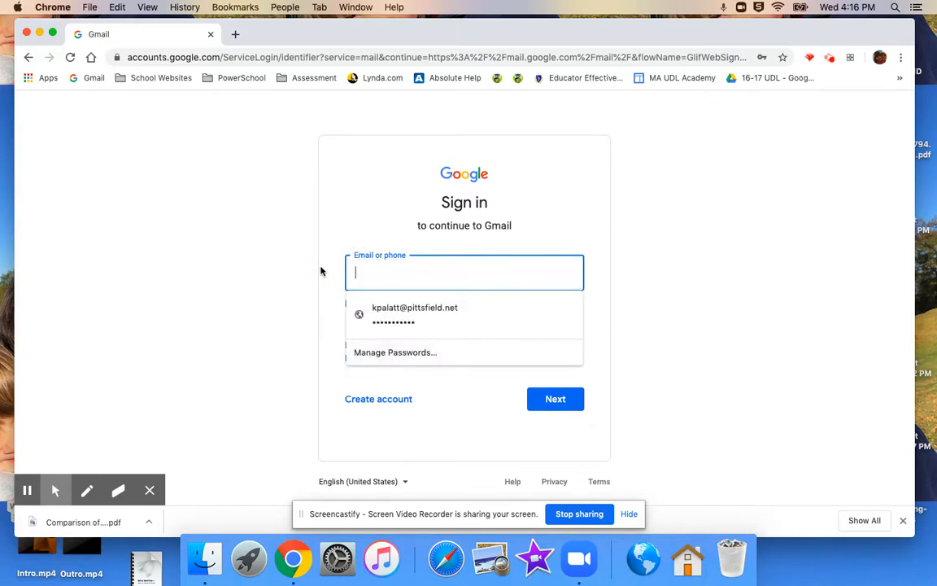
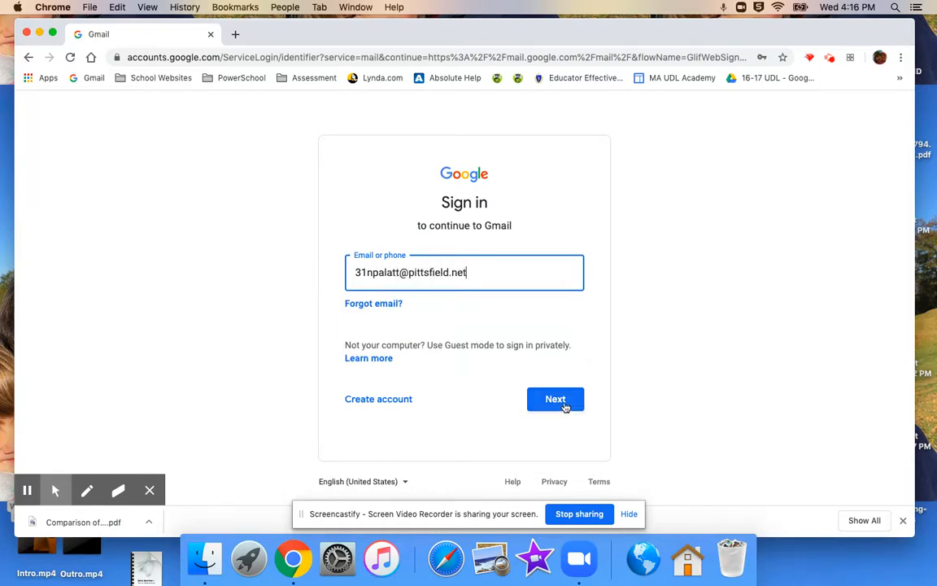
left_click(556, 398)
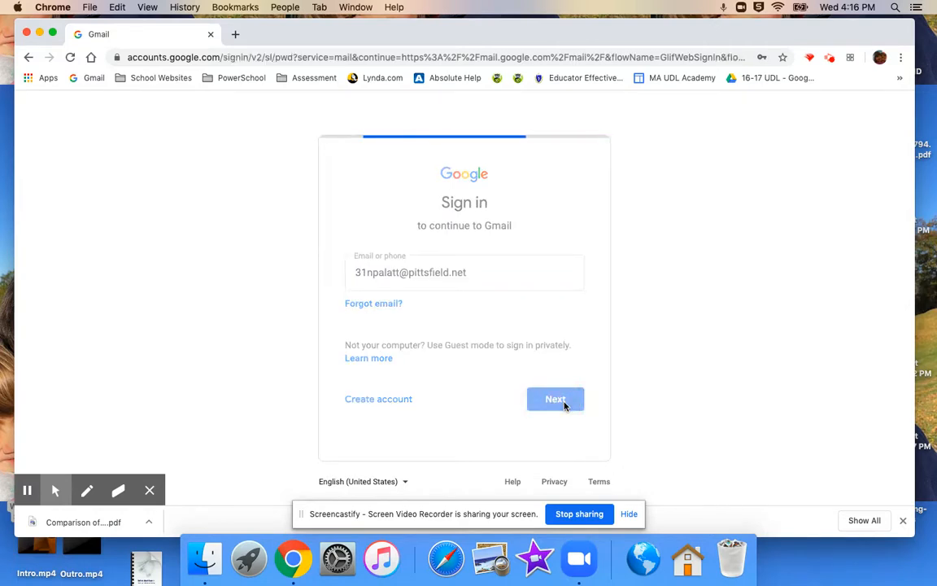
Fill the eight-character account password into the password field, leaving it unsubmitted
left_click(555, 398)
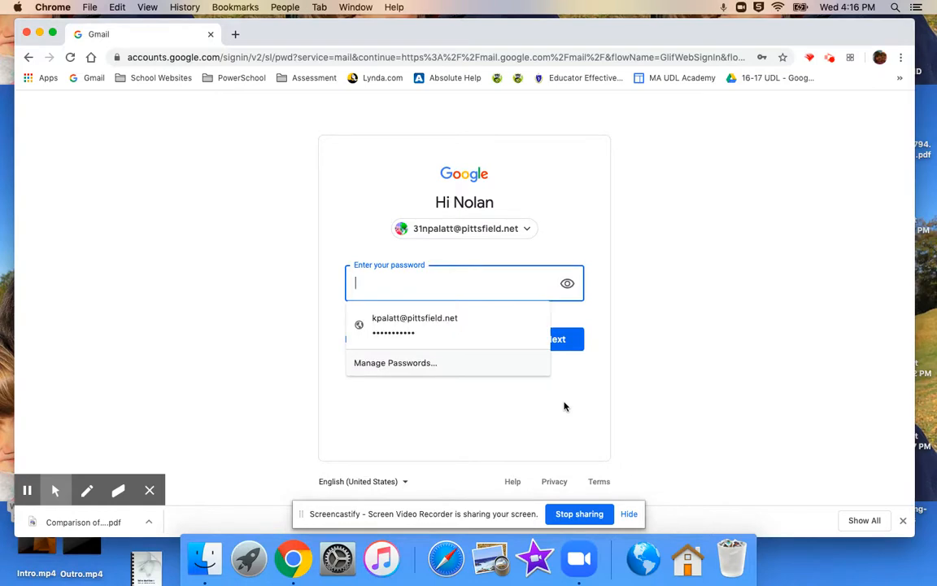
type("•••")
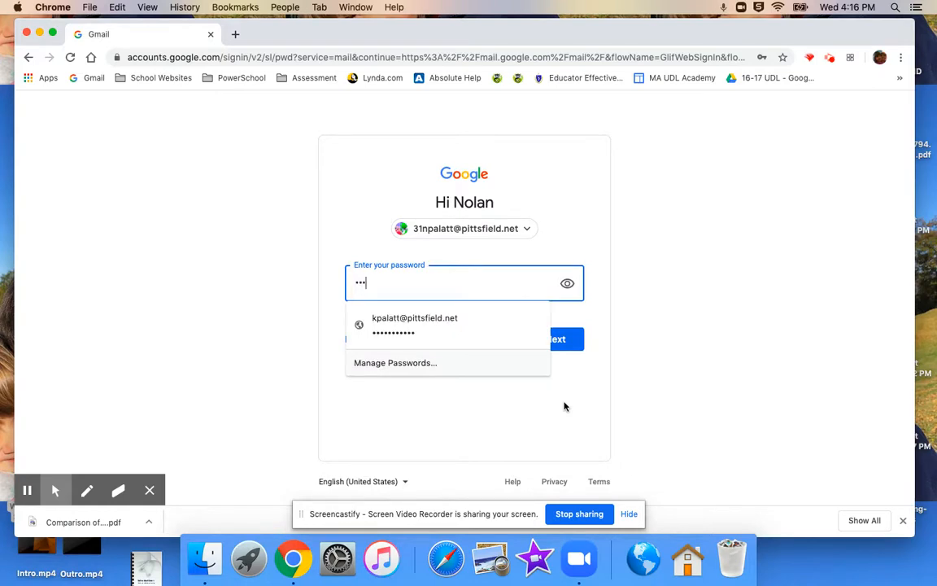
type("•")
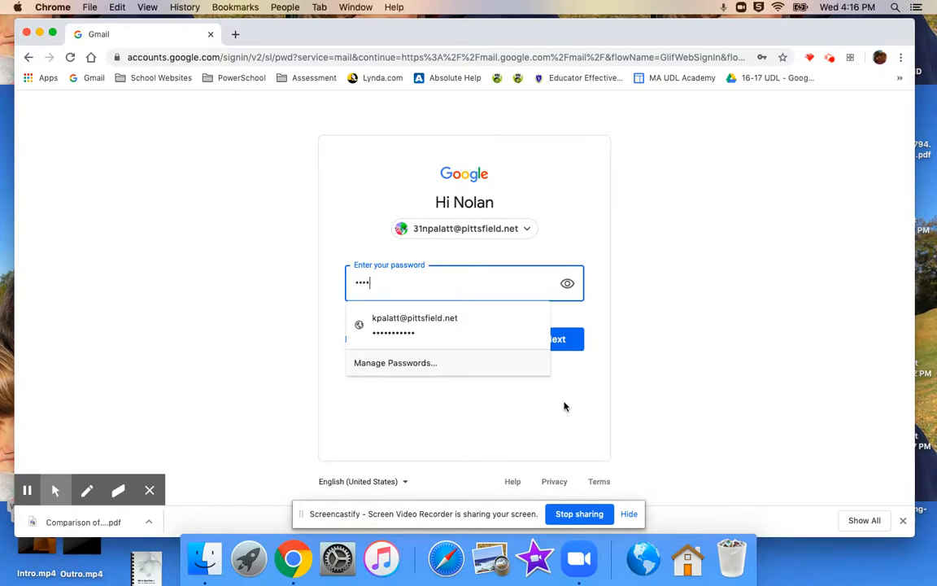
type("••")
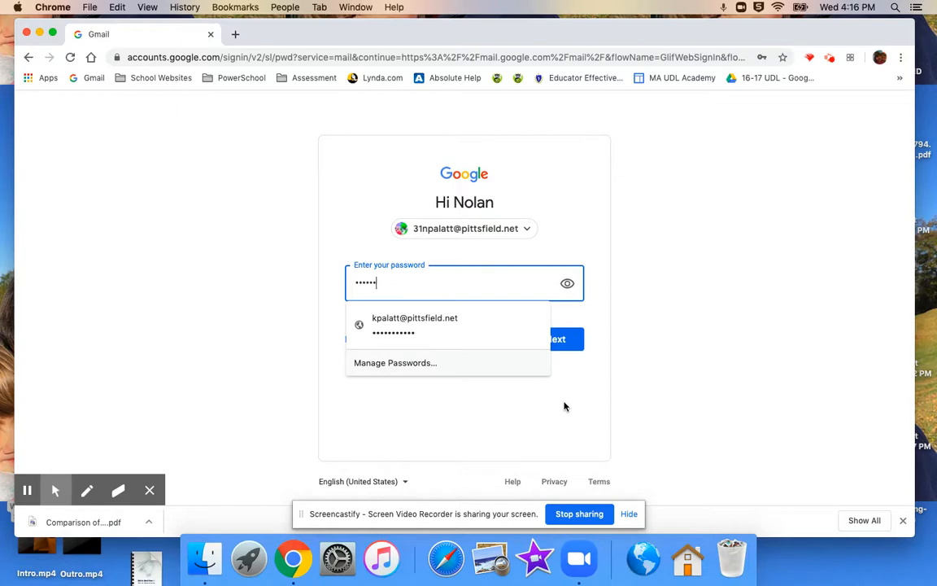
type("••")
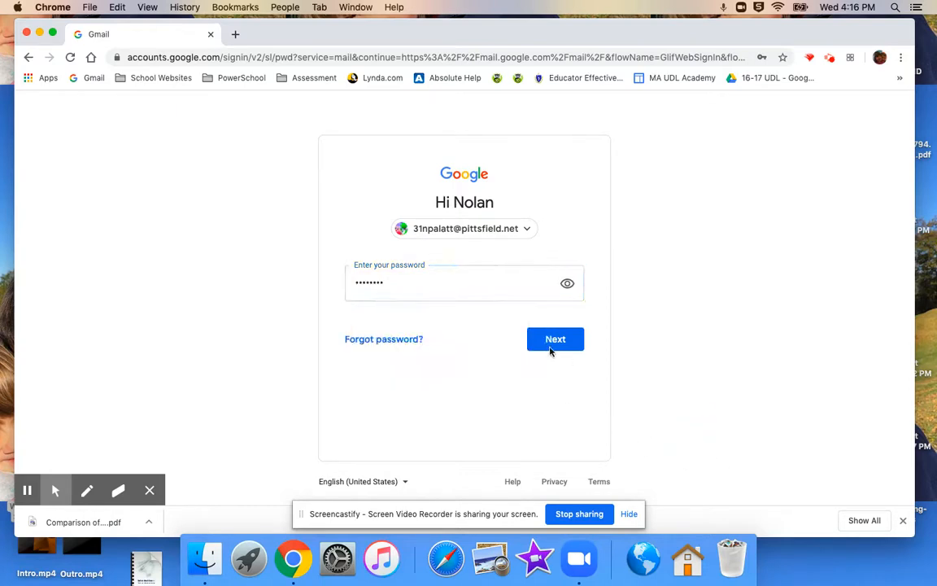
mouse_move(555, 345)
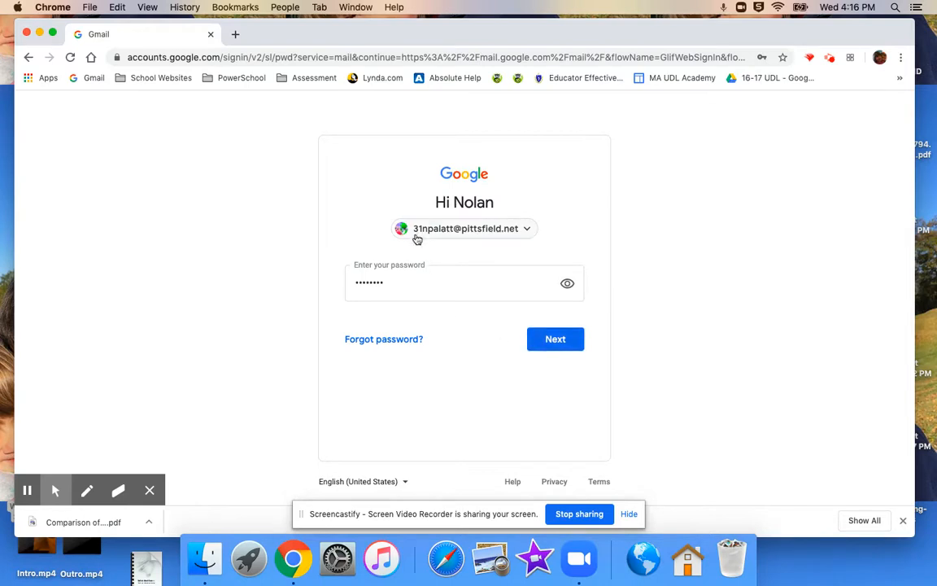
mouse_move(523, 240)
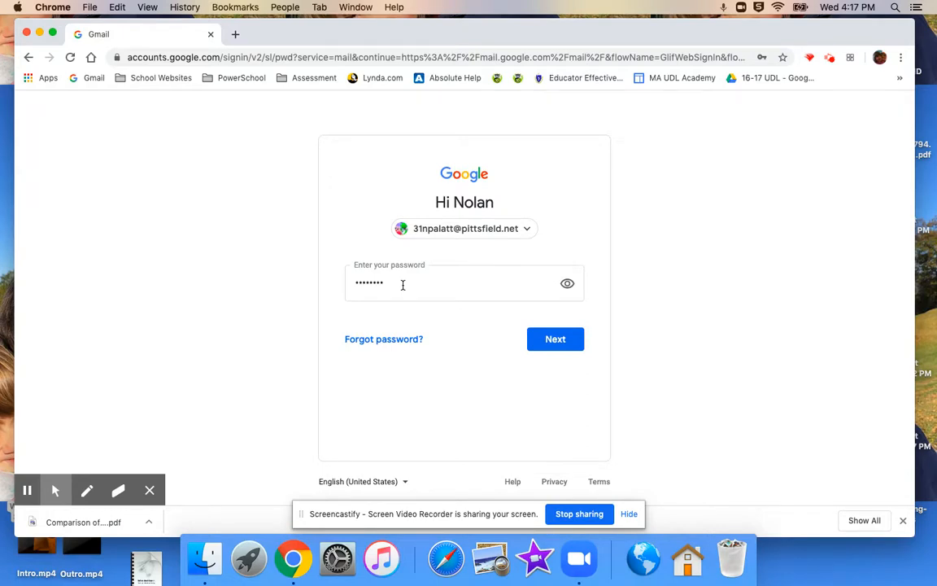
mouse_move(100, 401)
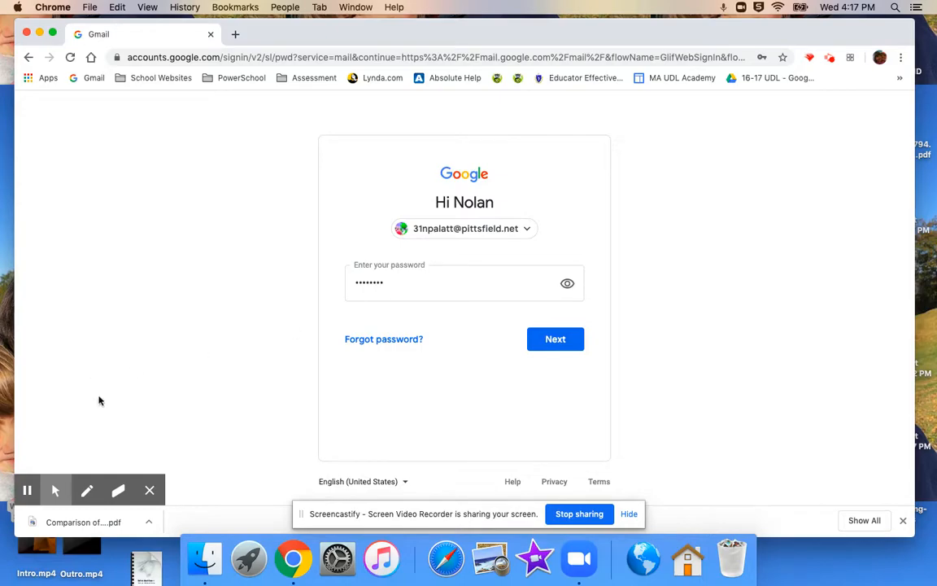